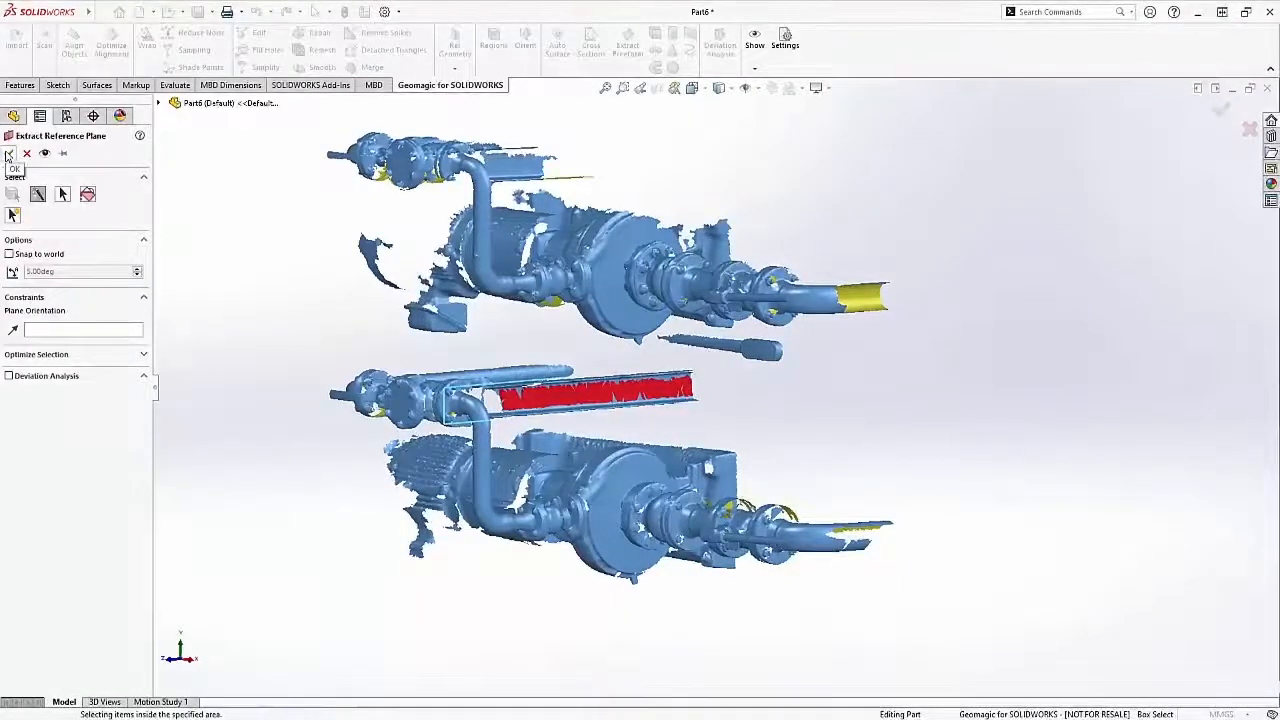
# - Confirm the reference plane extraction, leaving Plane6 and Plane7 beside the four cylinders
pyautogui.click(13, 153)
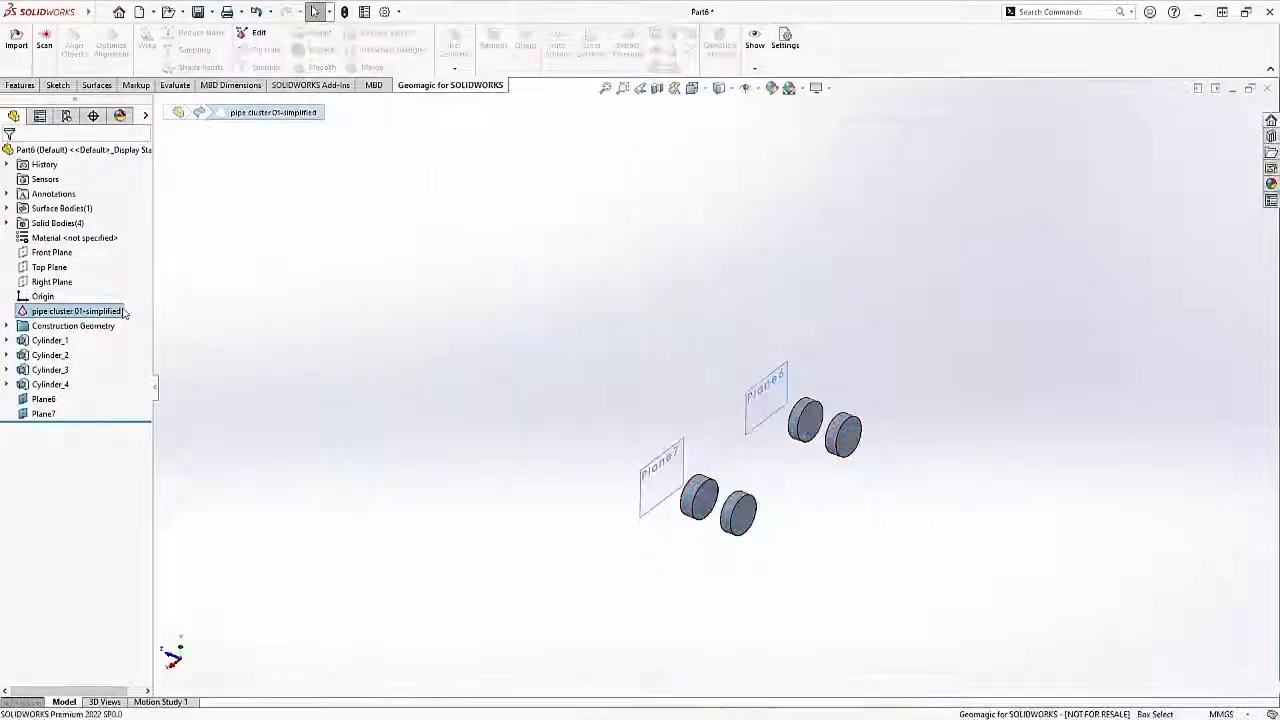
# - Unhide the pipe cluster 01-simplified mesh around the extracted cylinders and planes
pyautogui.doubleClick(77, 310)
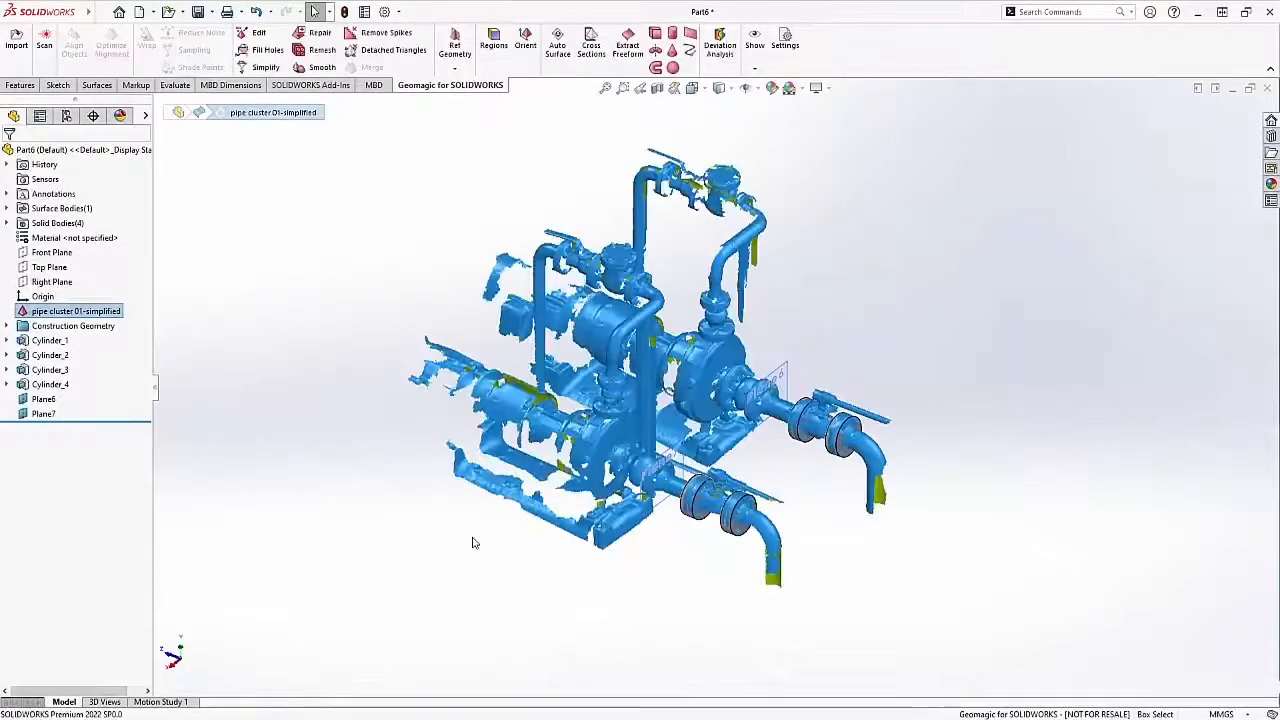
pyautogui.moveTo(475, 543); pyautogui.dragTo(495, 568)
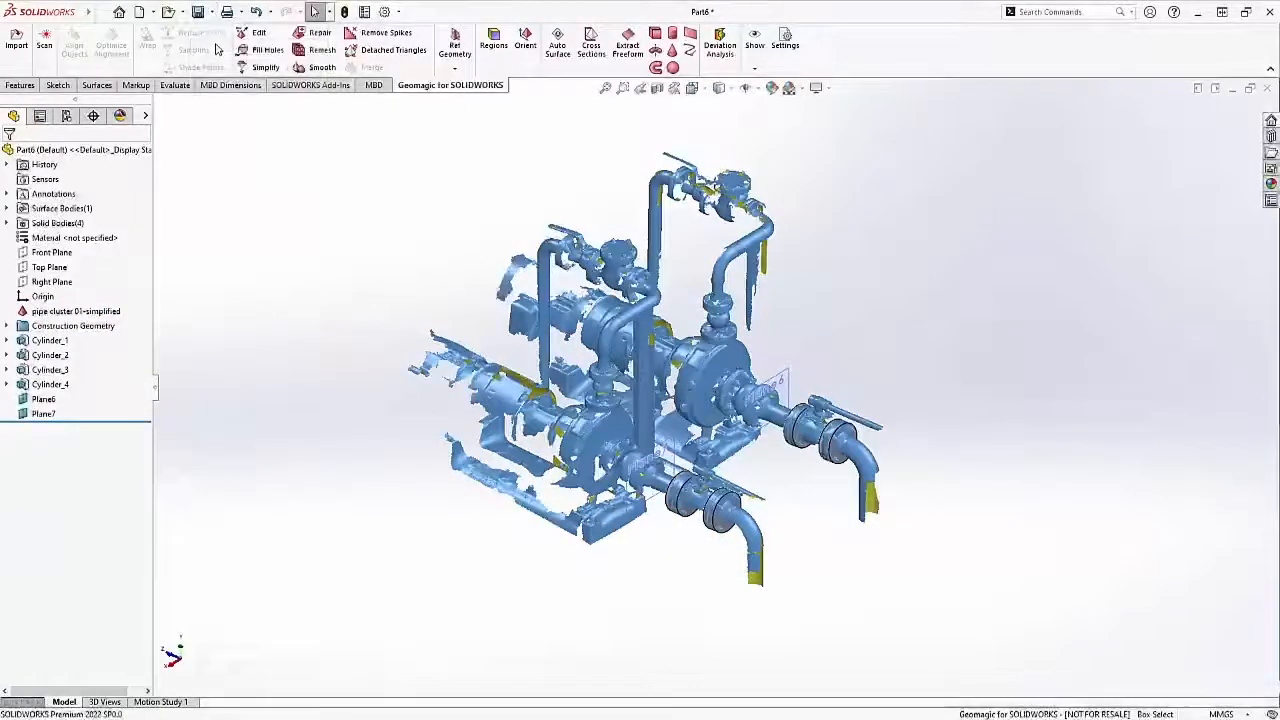
pyautogui.click(199, 11)
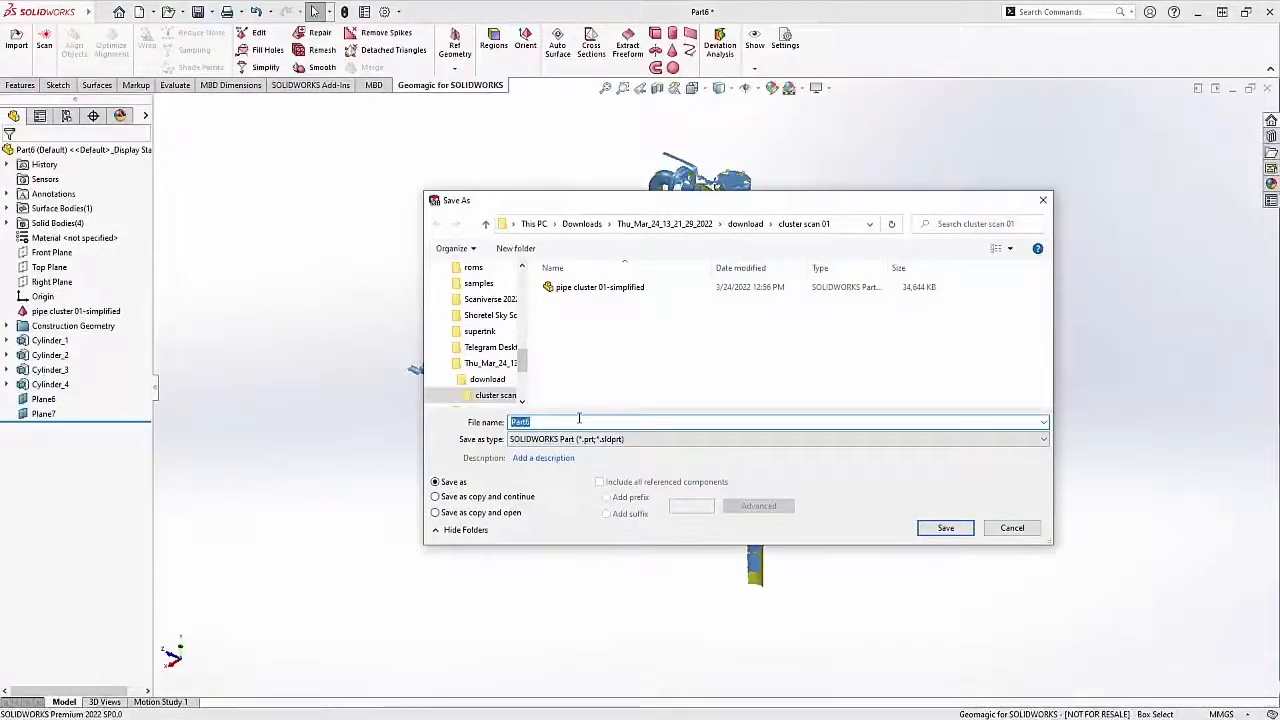
# - Name the part file 'Pipe Cluster RE' and save it
pyautogui.write('Pipe Cluster RE')
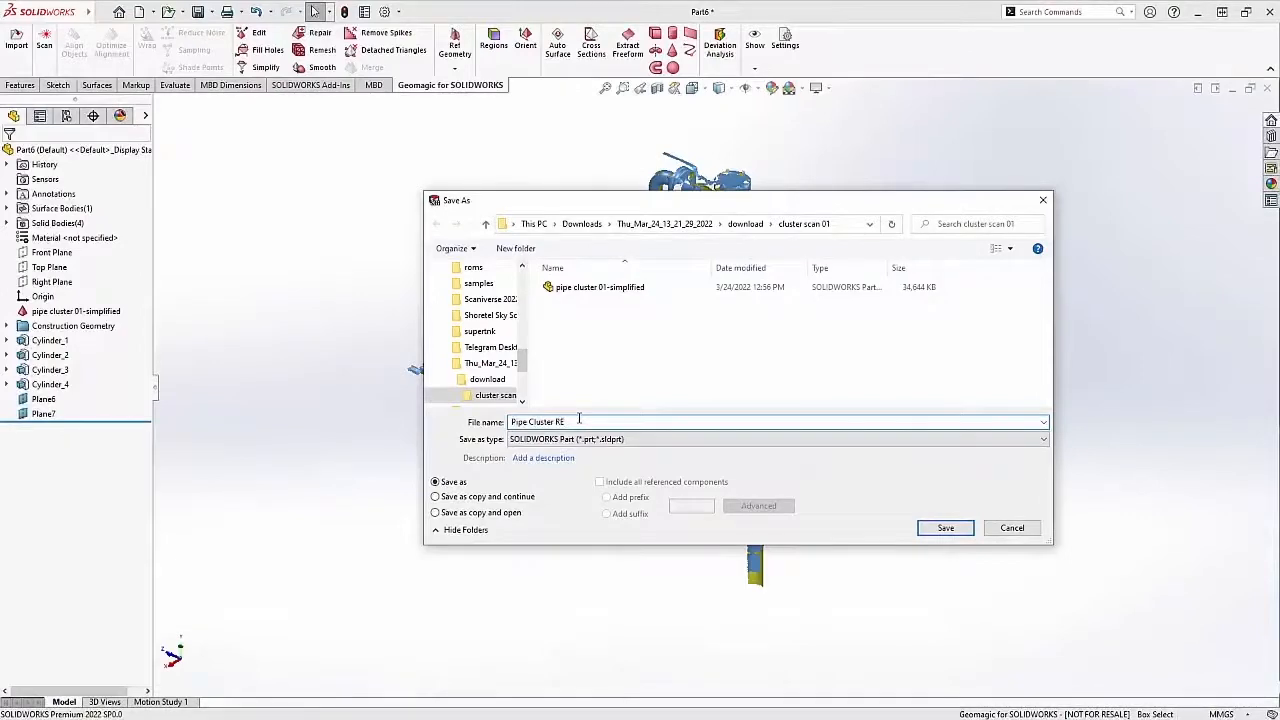
pyautogui.click(944, 528)
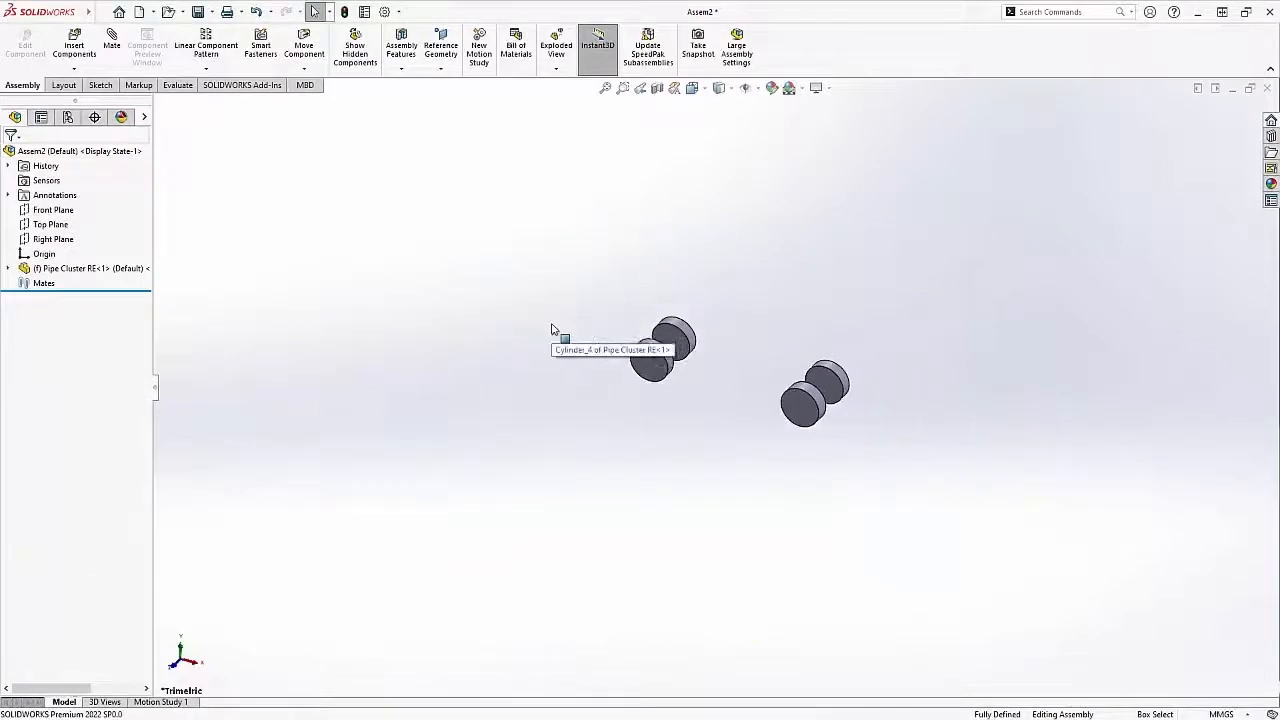
# - Orbit the assembly view, then return to the Pipe Cluster RE part window
pyautogui.moveTo(620, 360); pyautogui.dragTo(750, 415)
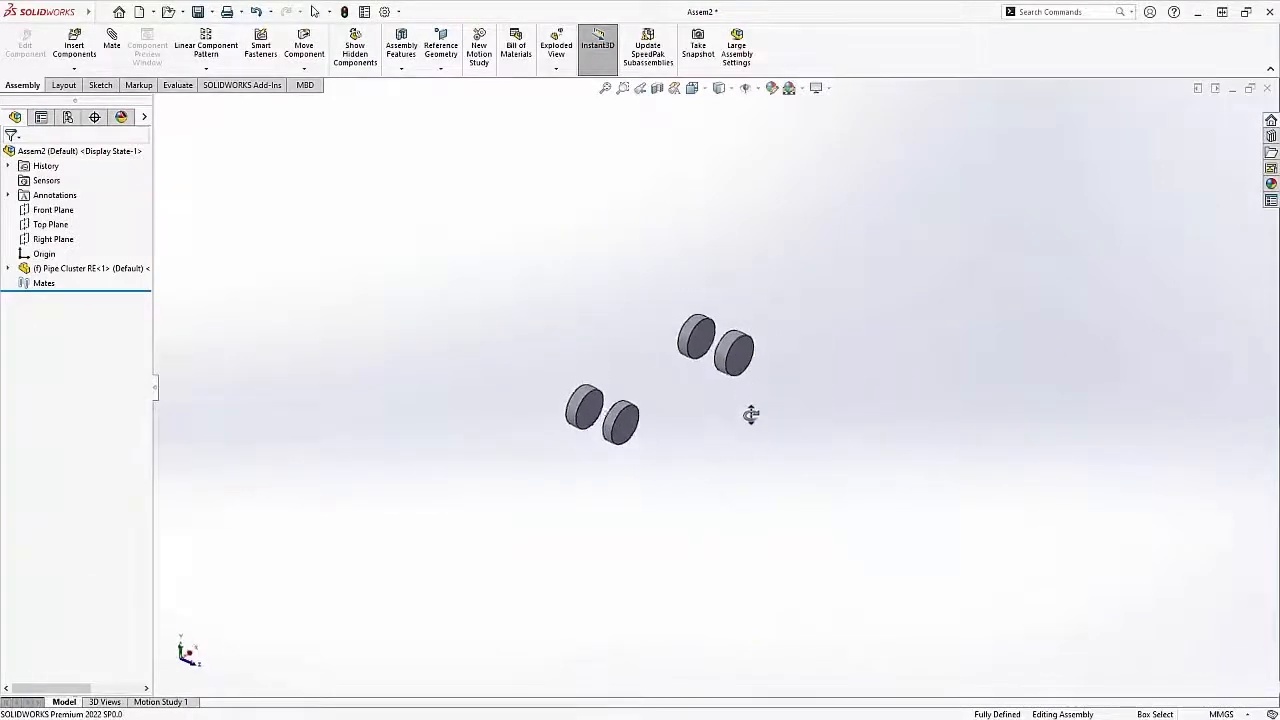
pyautogui.click(760, 88)
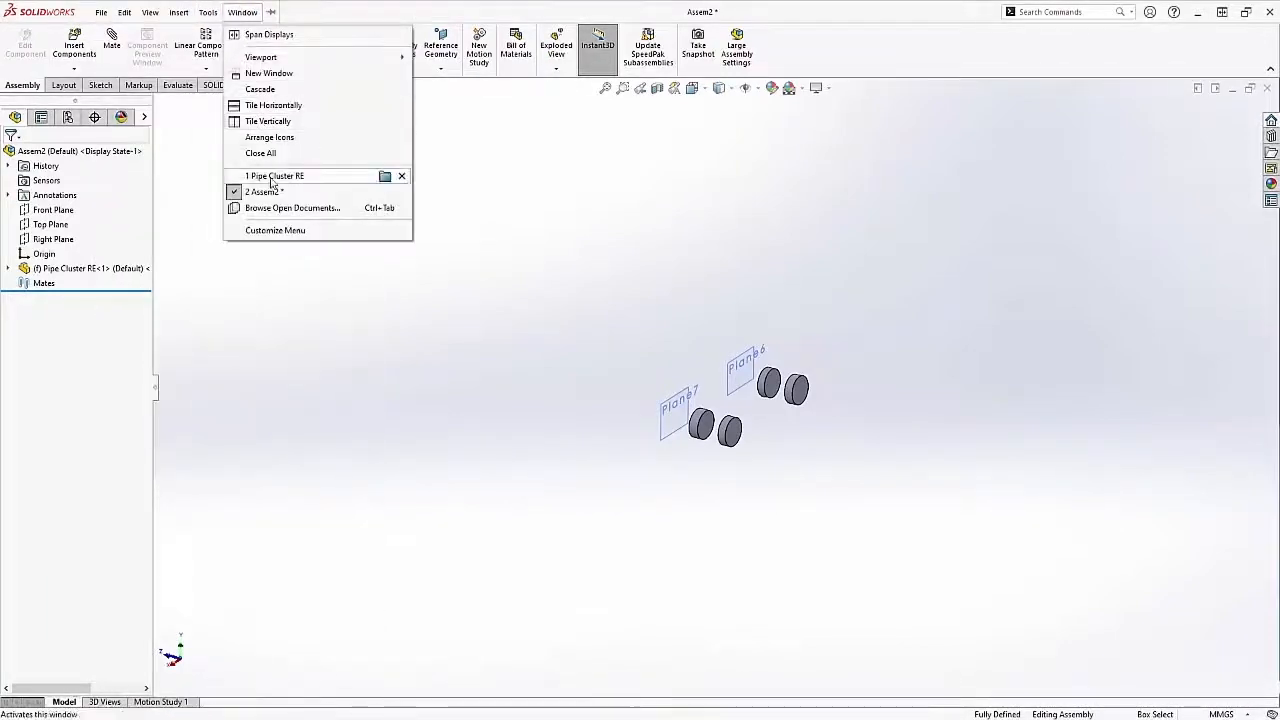
pyautogui.click(275, 176)
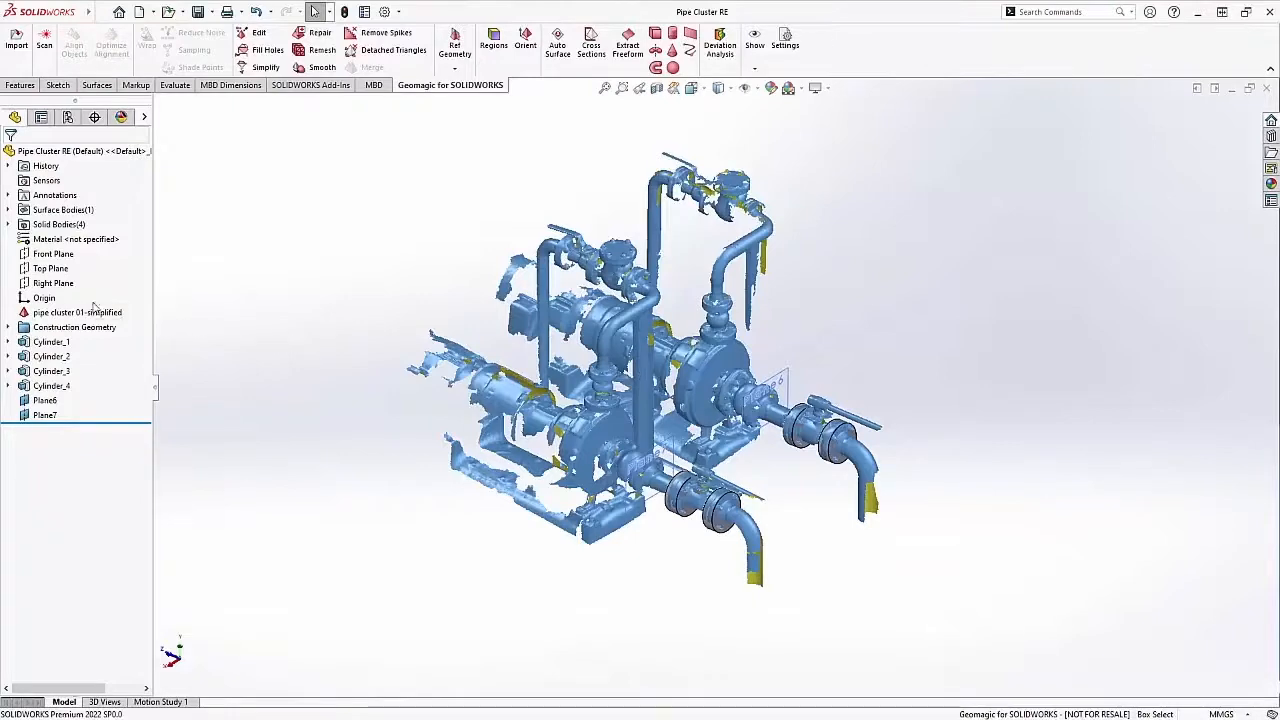
# - Export the pipe cluster 01-simplified mesh as the STL file 'pipe cluster 01-aligned'
pyautogui.rightClick(77, 312)
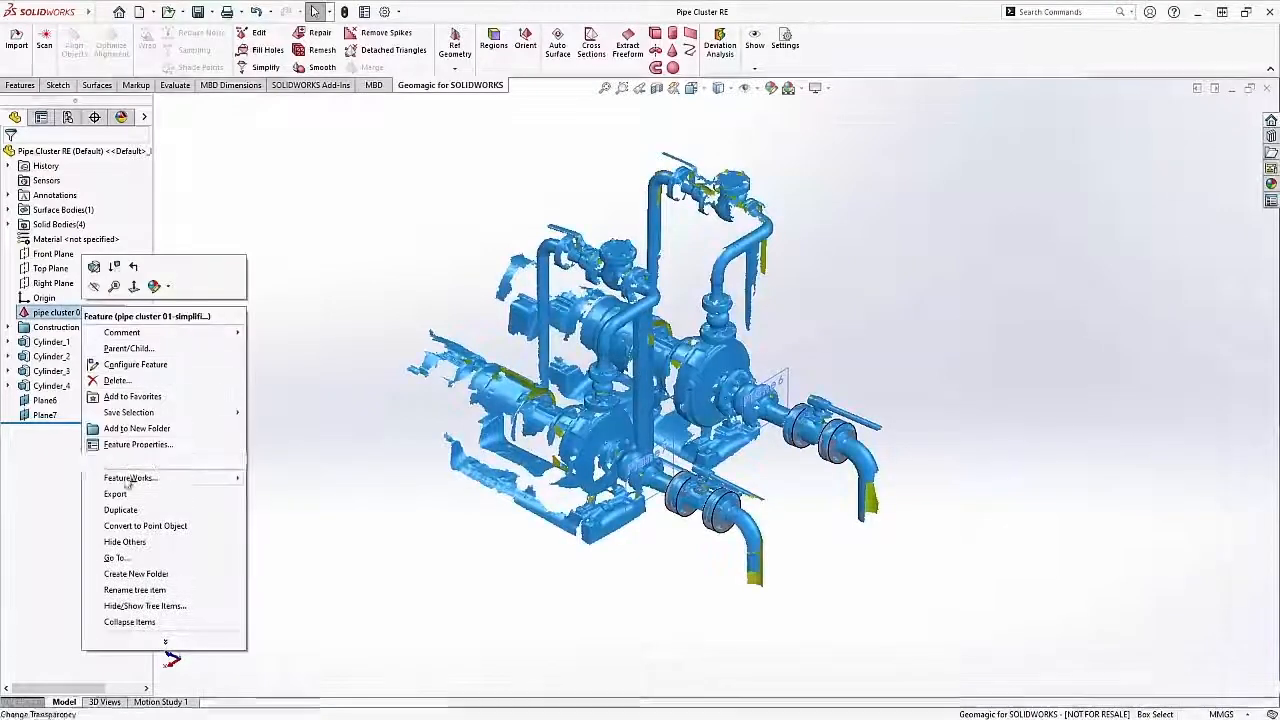
pyautogui.click(115, 493)
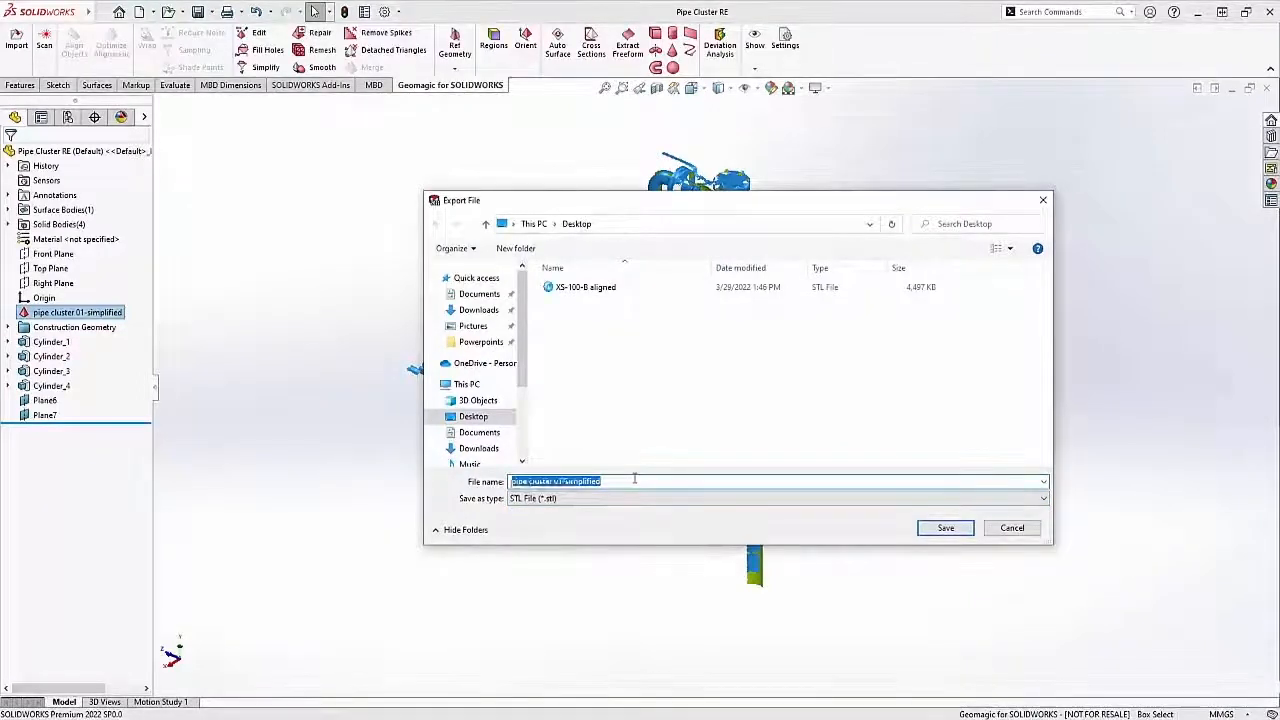
pyautogui.write('pipe cluster 01-all')
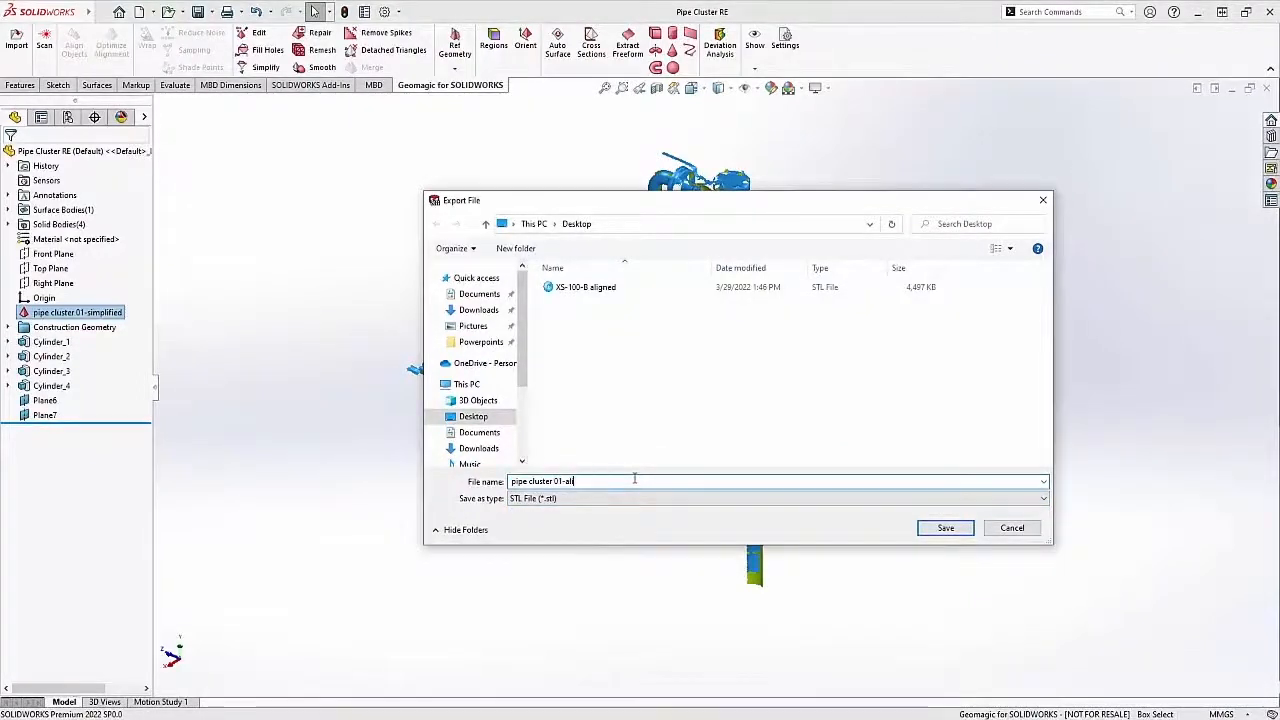
pyautogui.write('aligned')
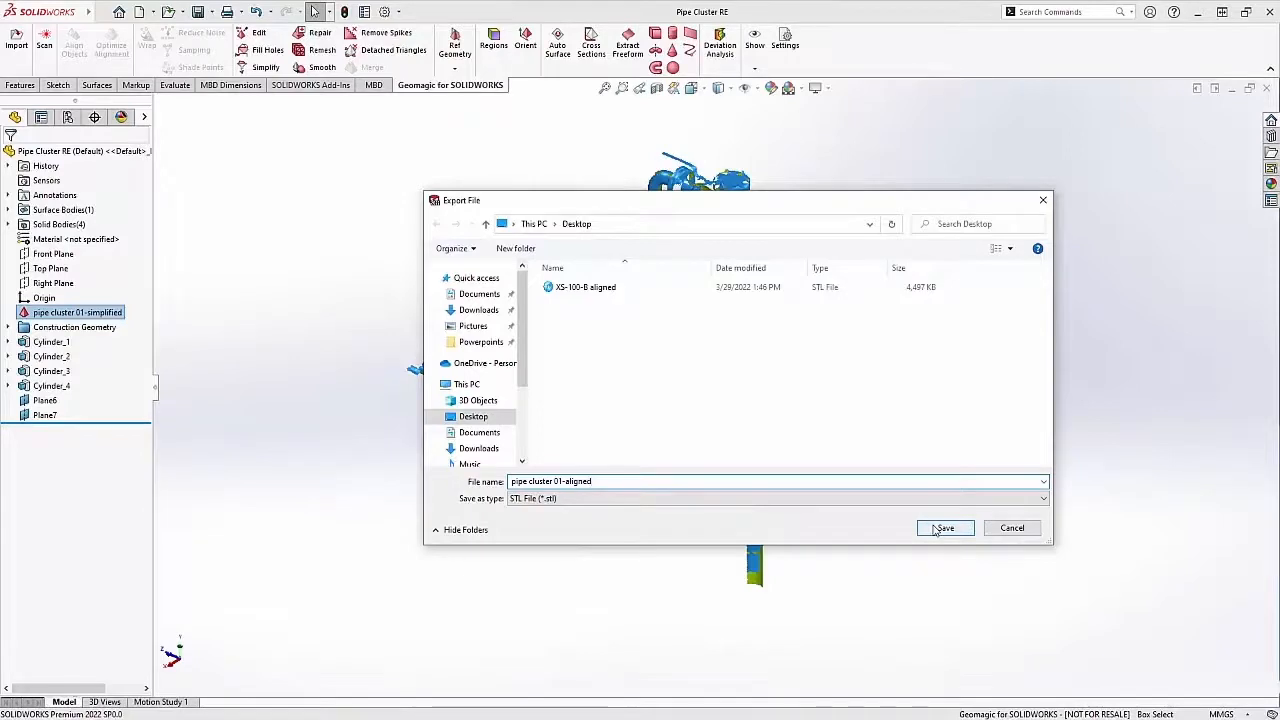
pyautogui.click(944, 528)
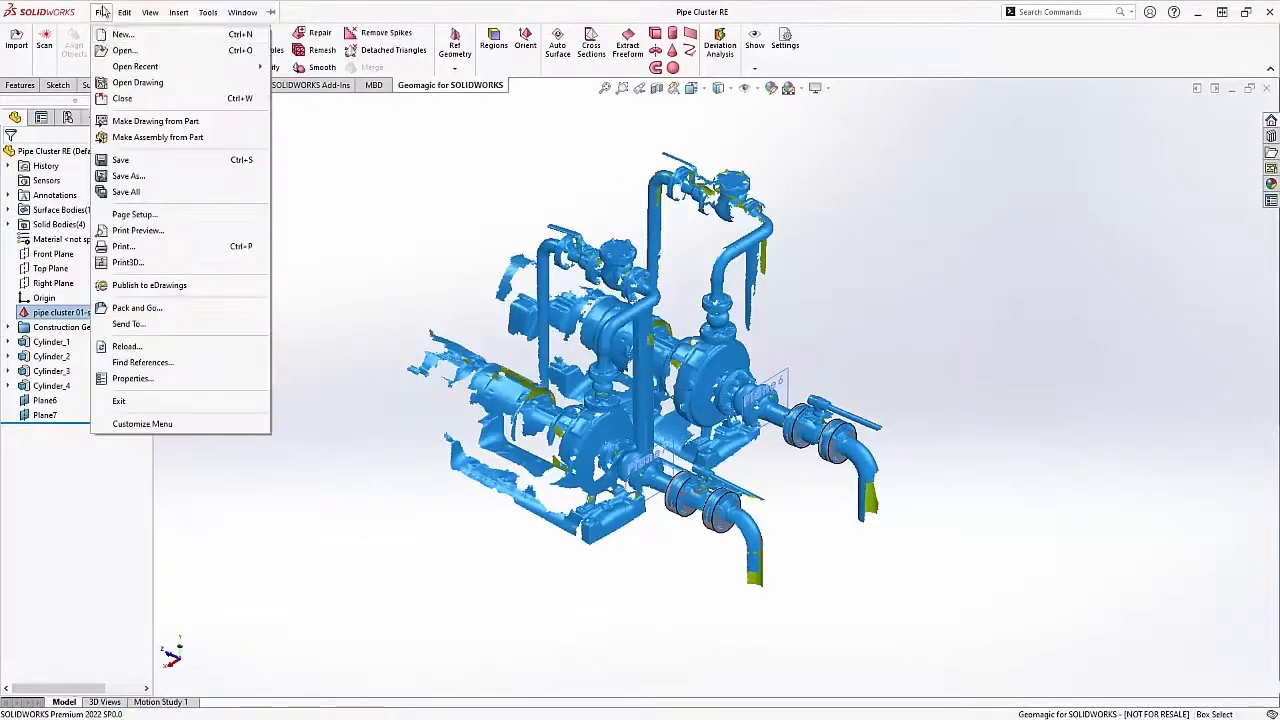
# - Open the pipe cluster 01-aligned STL, importing it as a graphics body in millimeters
pyautogui.click(123, 50)
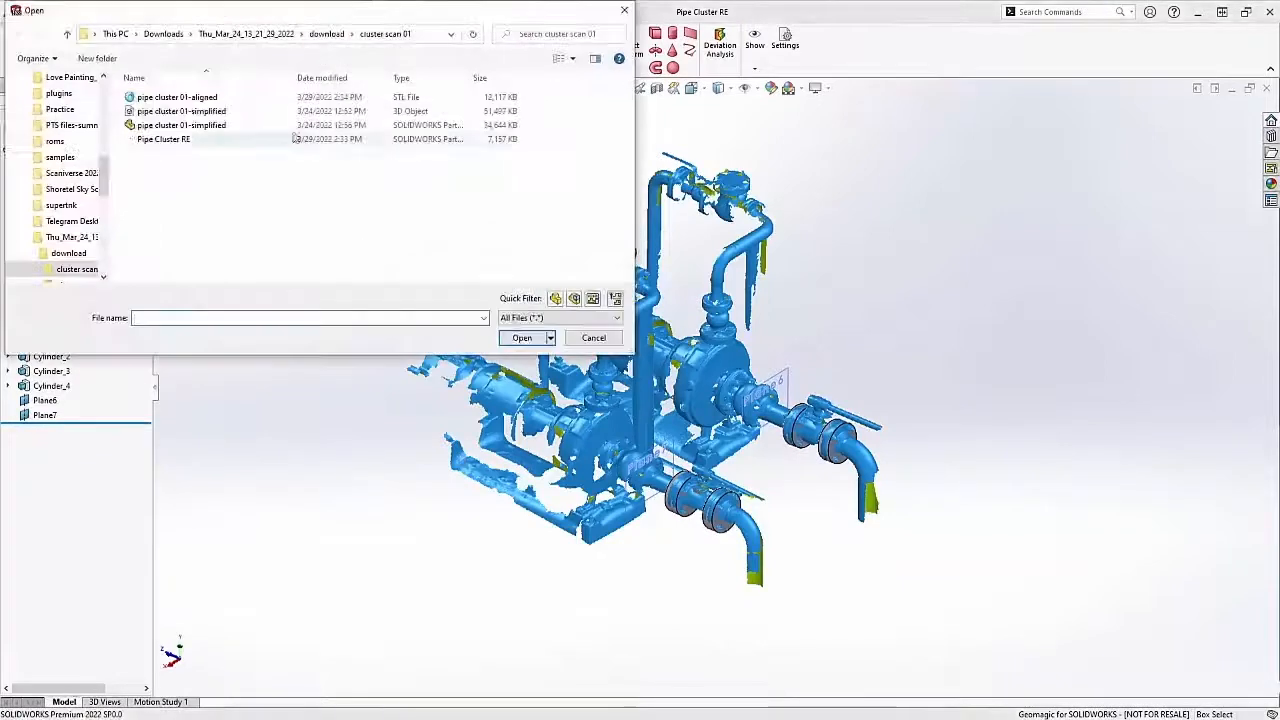
pyautogui.click(178, 97)
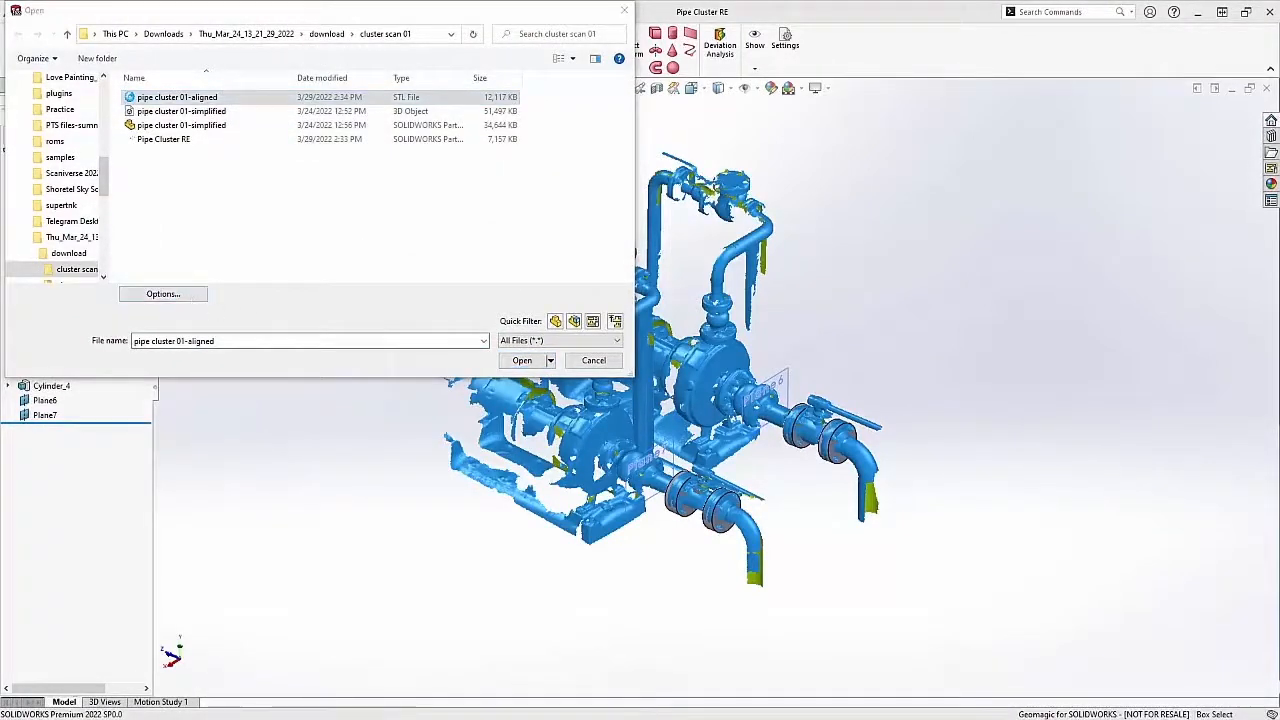
pyautogui.click(162, 293)
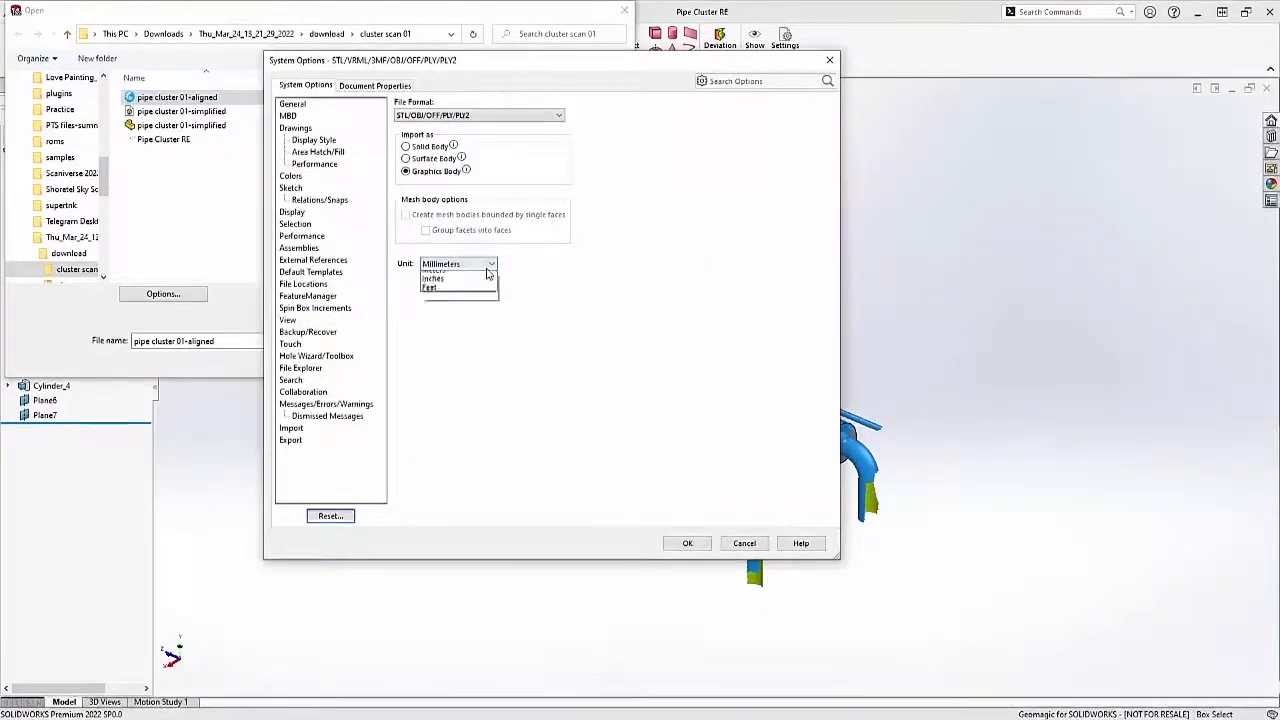
pyautogui.click(457, 263)
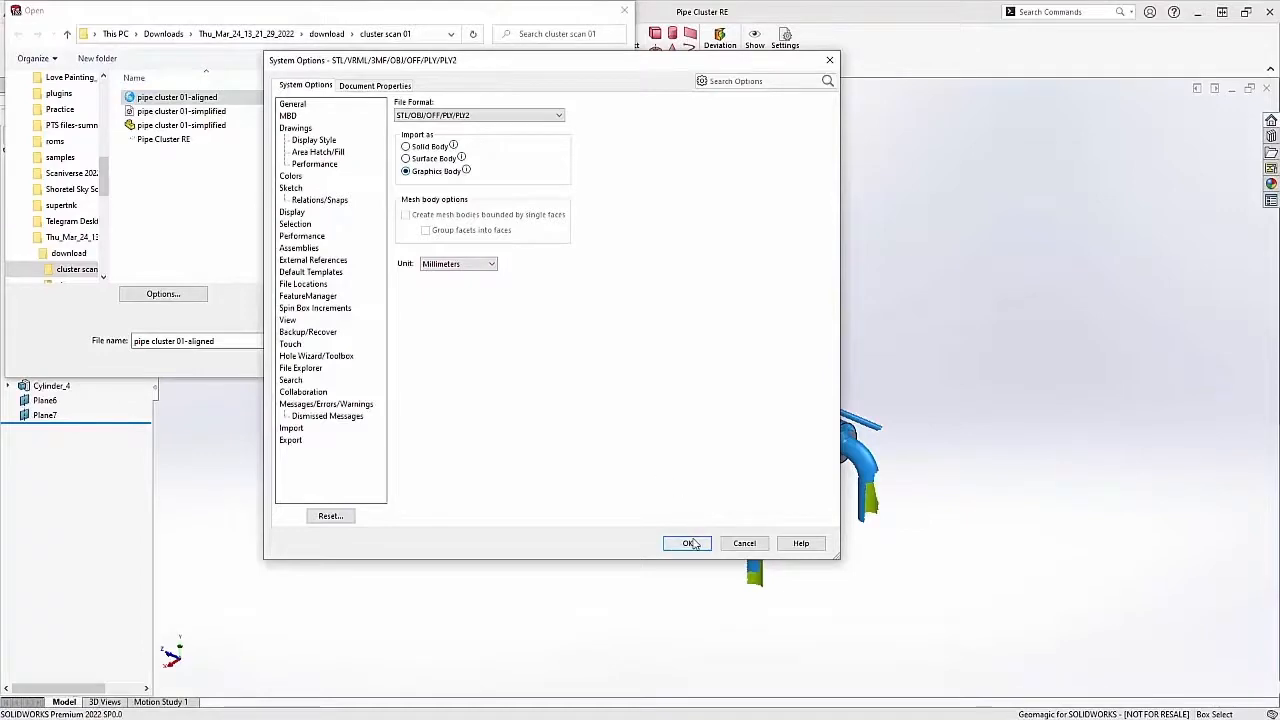
pyautogui.click(687, 543)
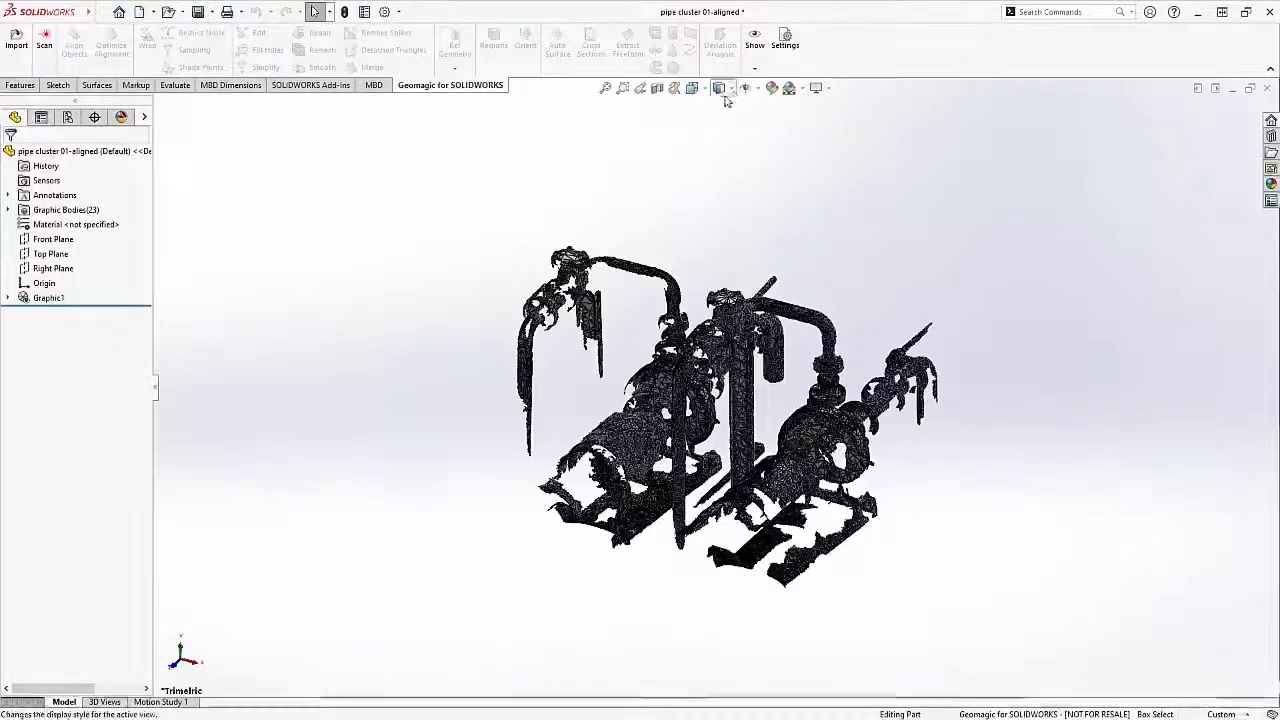
# - Display the imported mesh shaded and save it as part 'pipe cluster 01-aligned'
pyautogui.click(718, 87)
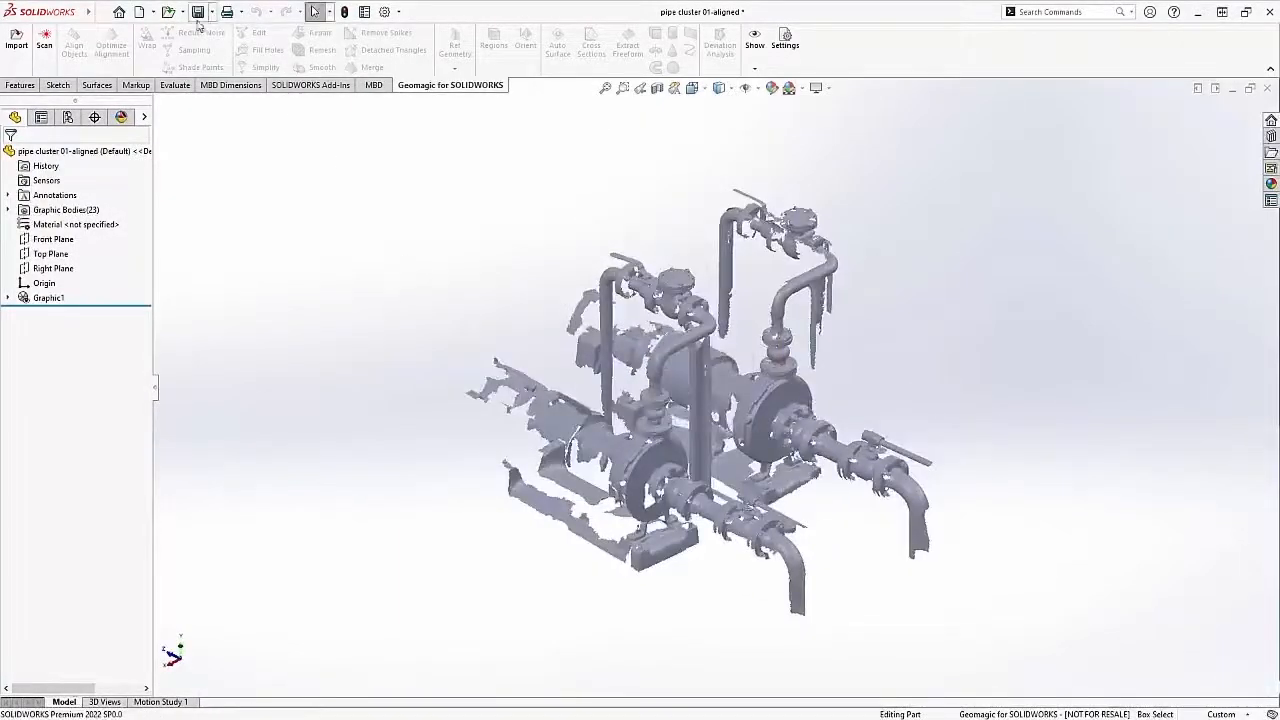
pyautogui.moveTo(198, 11)
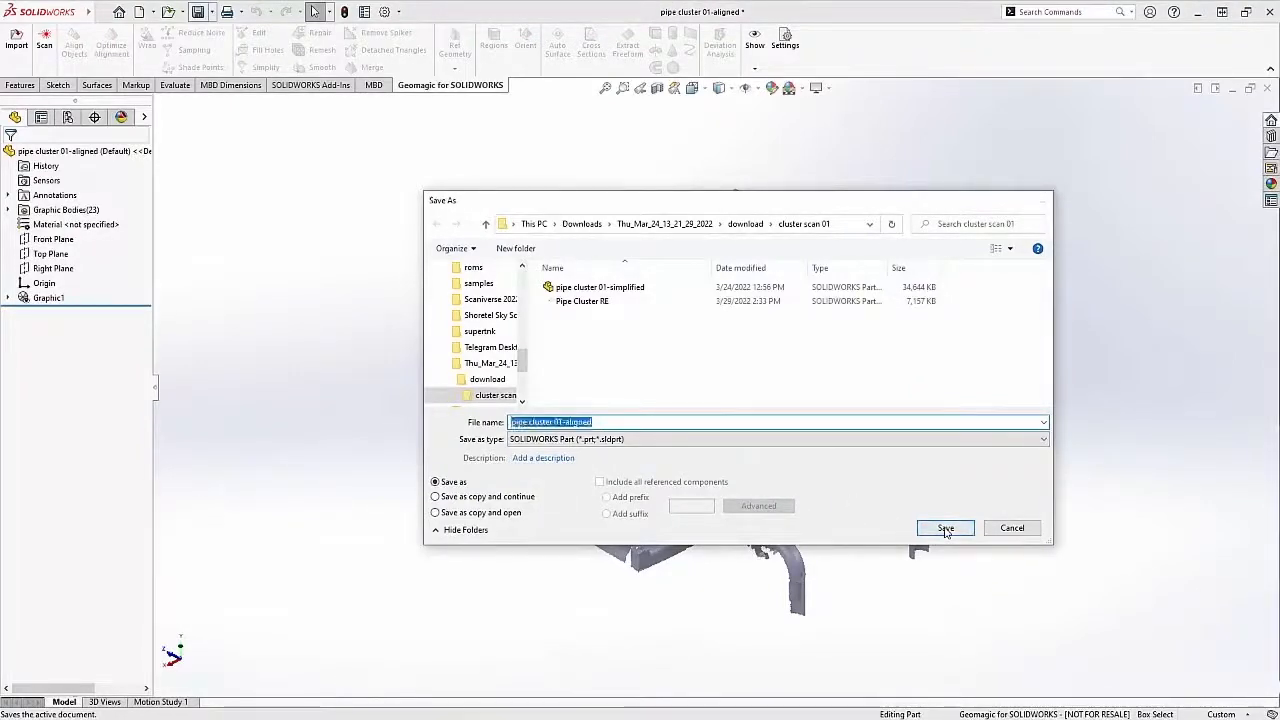
pyautogui.click(944, 528)
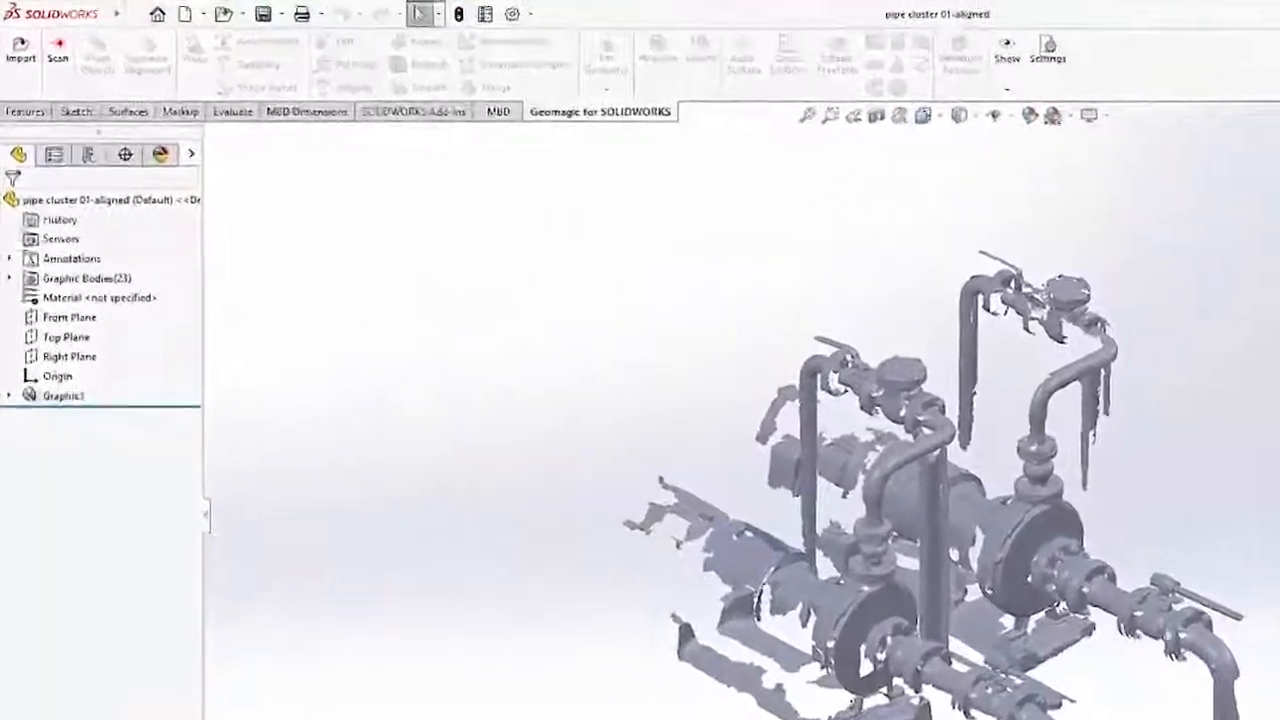
# - Insert the pipe cluster 01-aligned part into Assem2, fixed at the origin
pyautogui.click(336, 14)
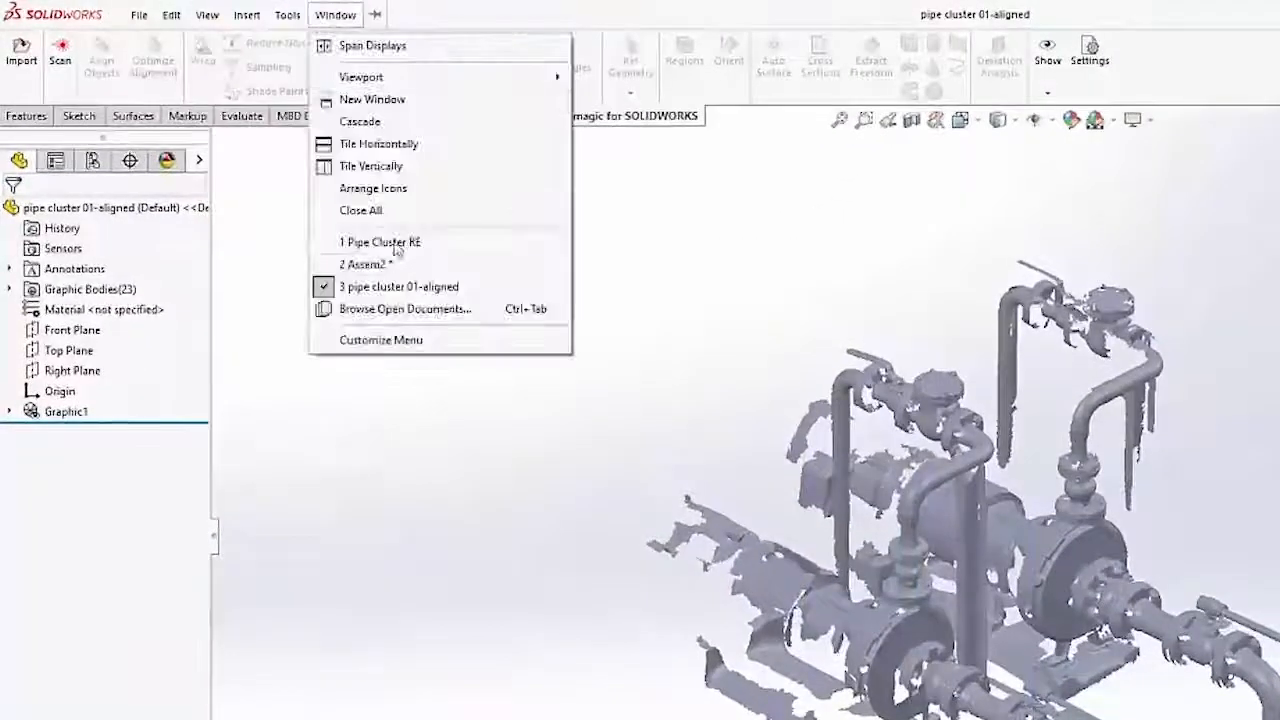
pyautogui.click(363, 264)
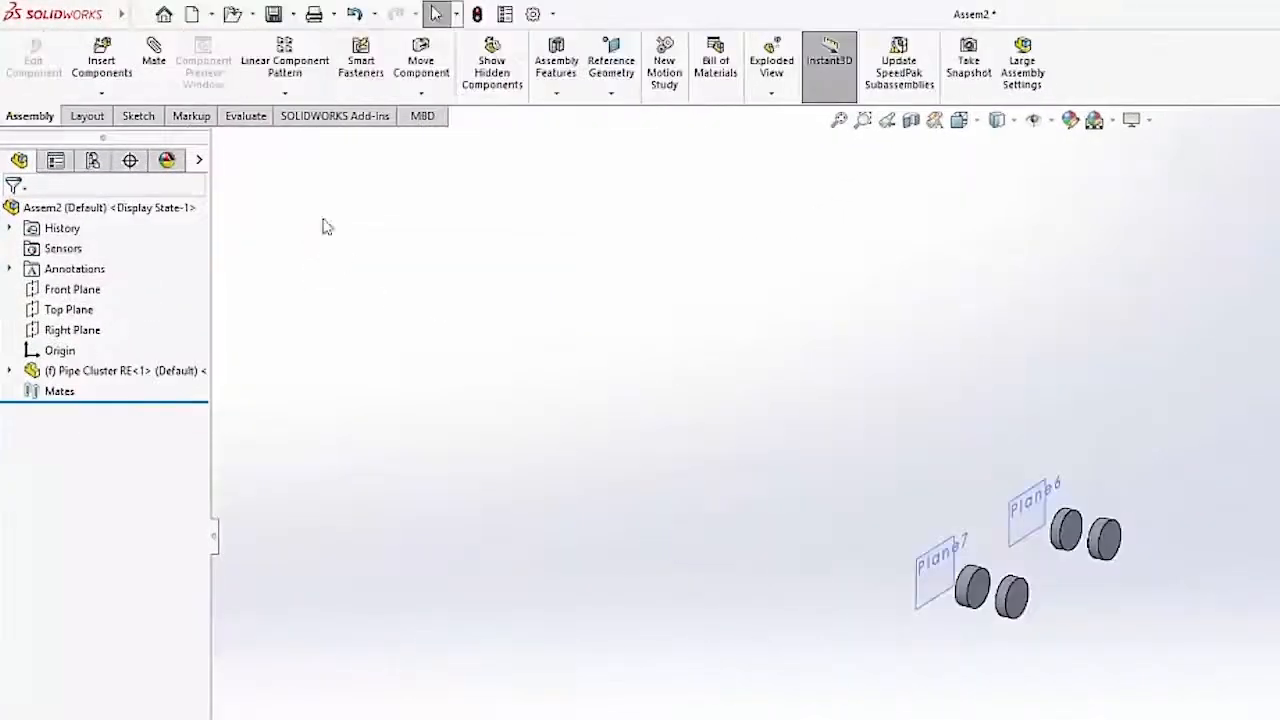
pyautogui.click(101, 60)
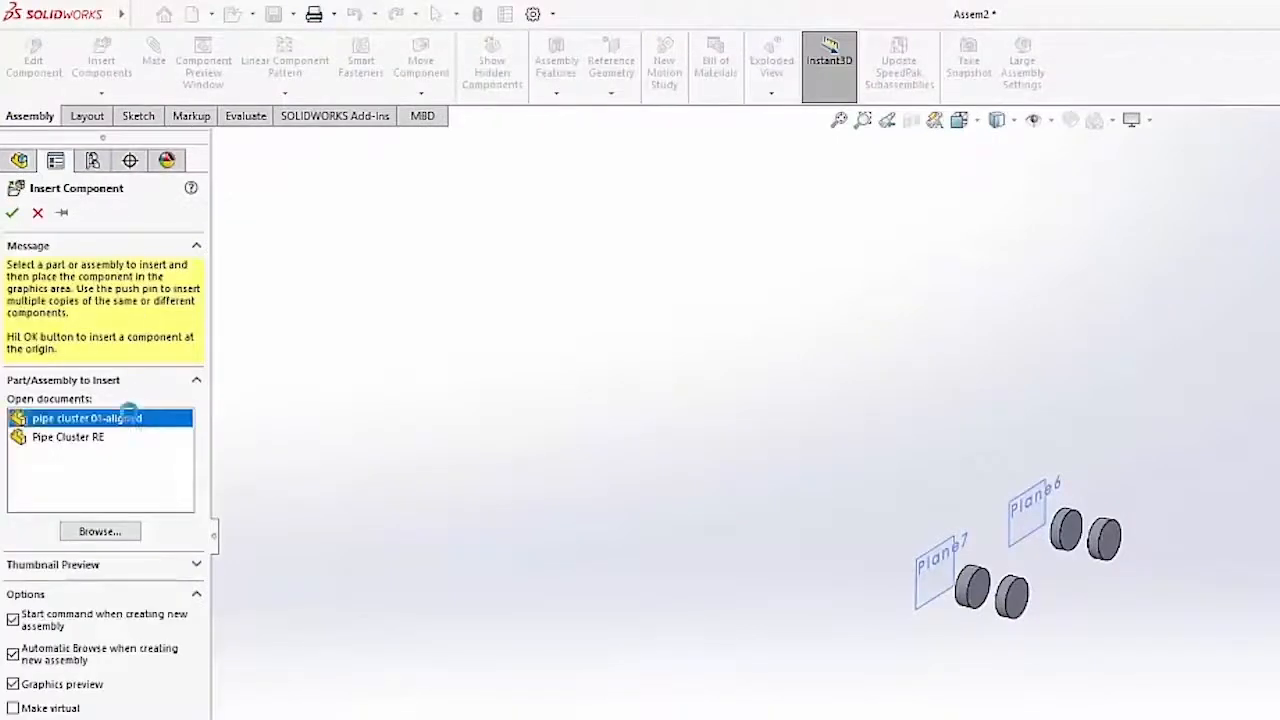
pyautogui.click(87, 418)
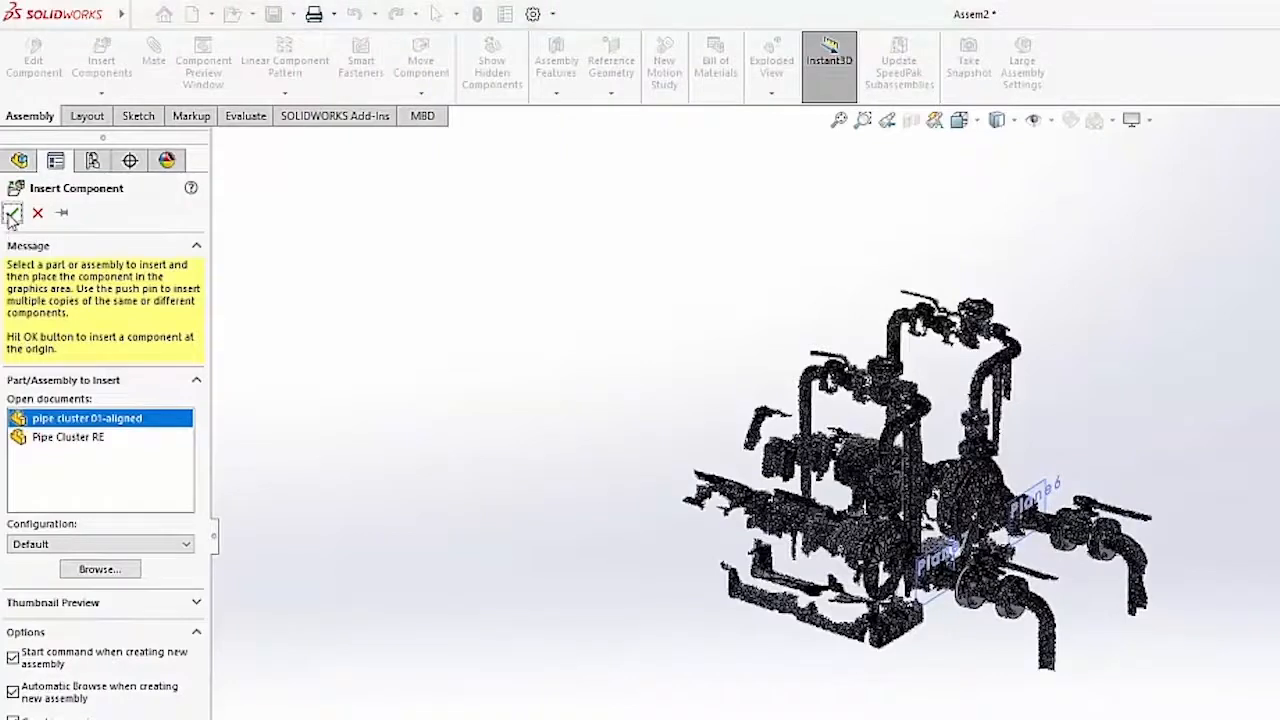
pyautogui.click(13, 213)
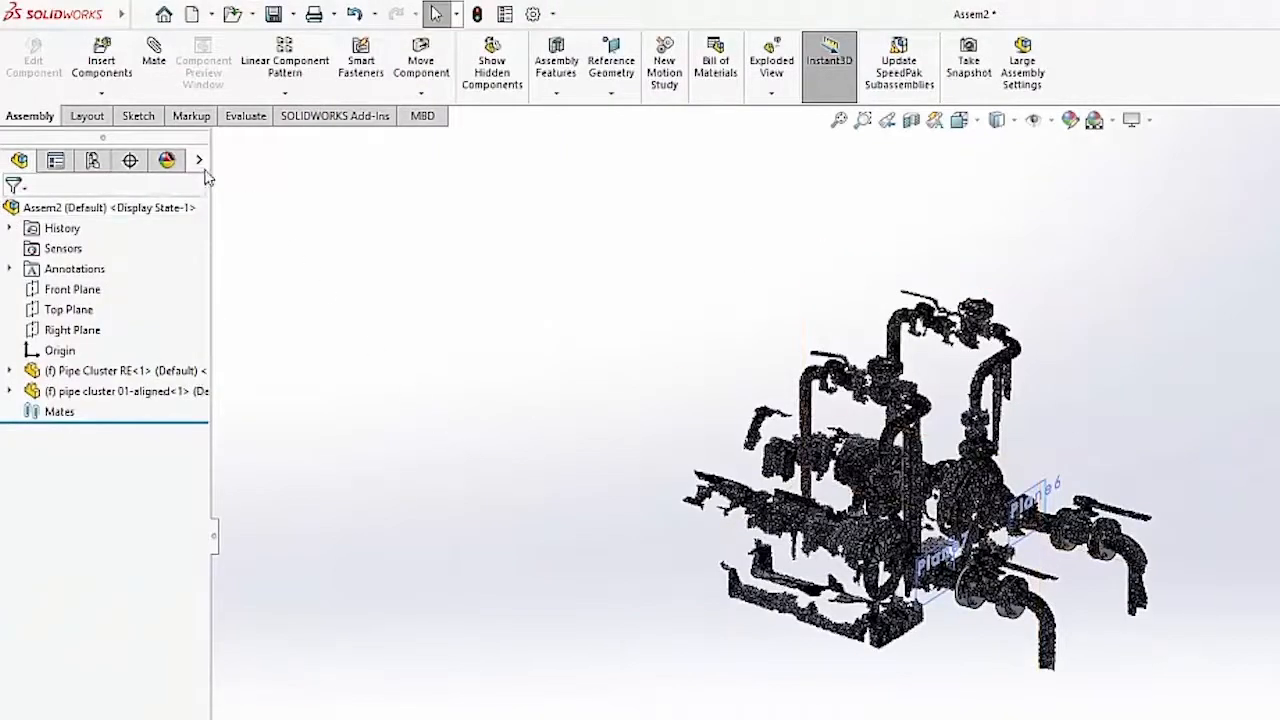
# - Set the pipe cluster 01-aligned<1> component's display mode to Shaded
pyautogui.click(199, 160)
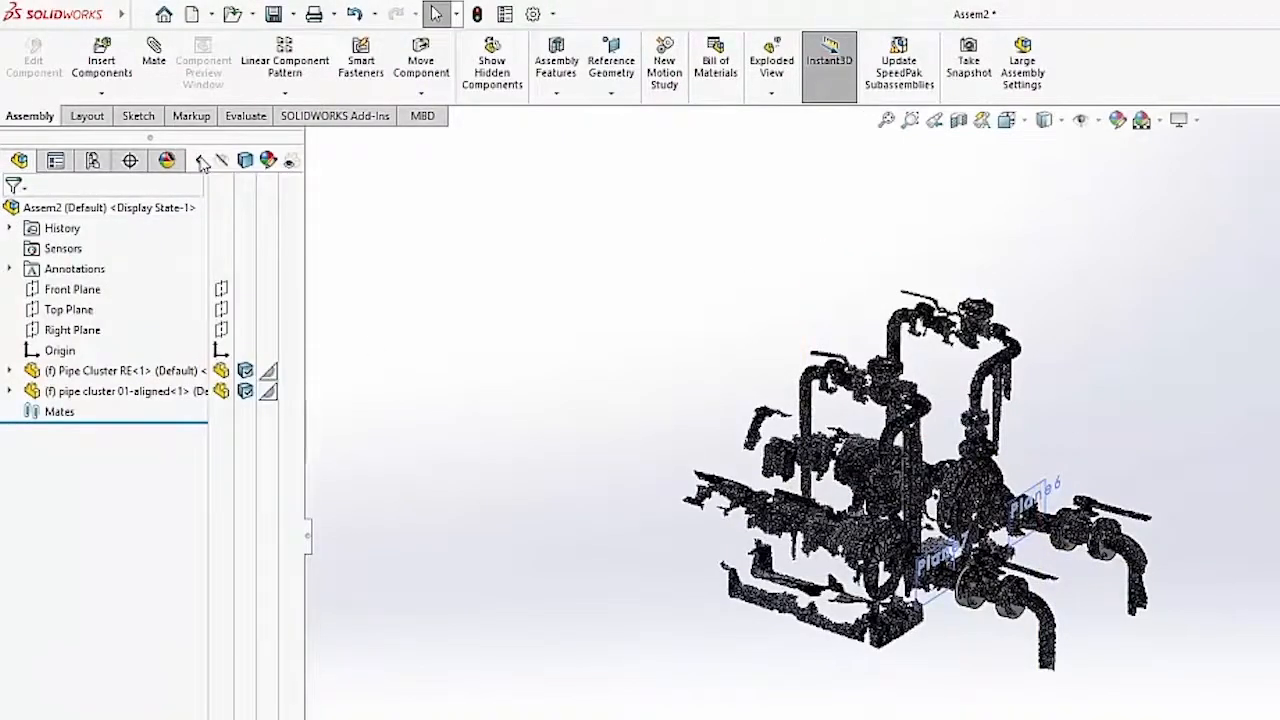
pyautogui.click(72, 330)
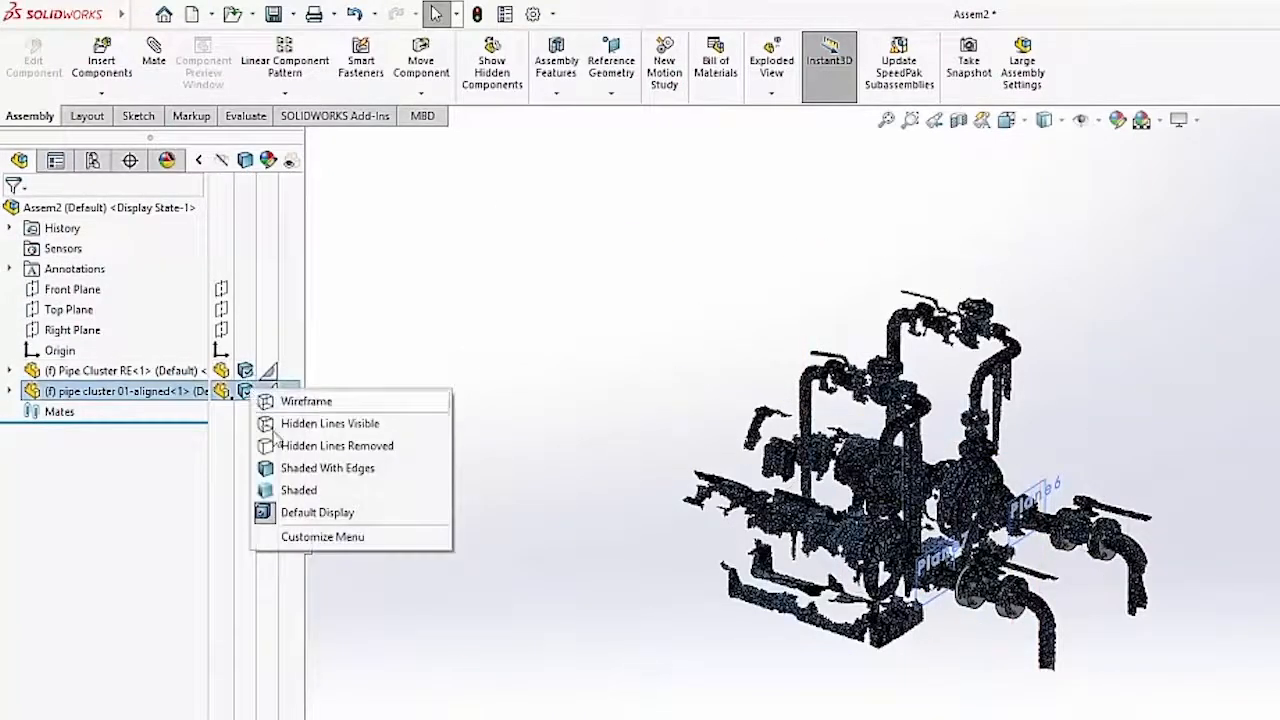
pyautogui.click(299, 489)
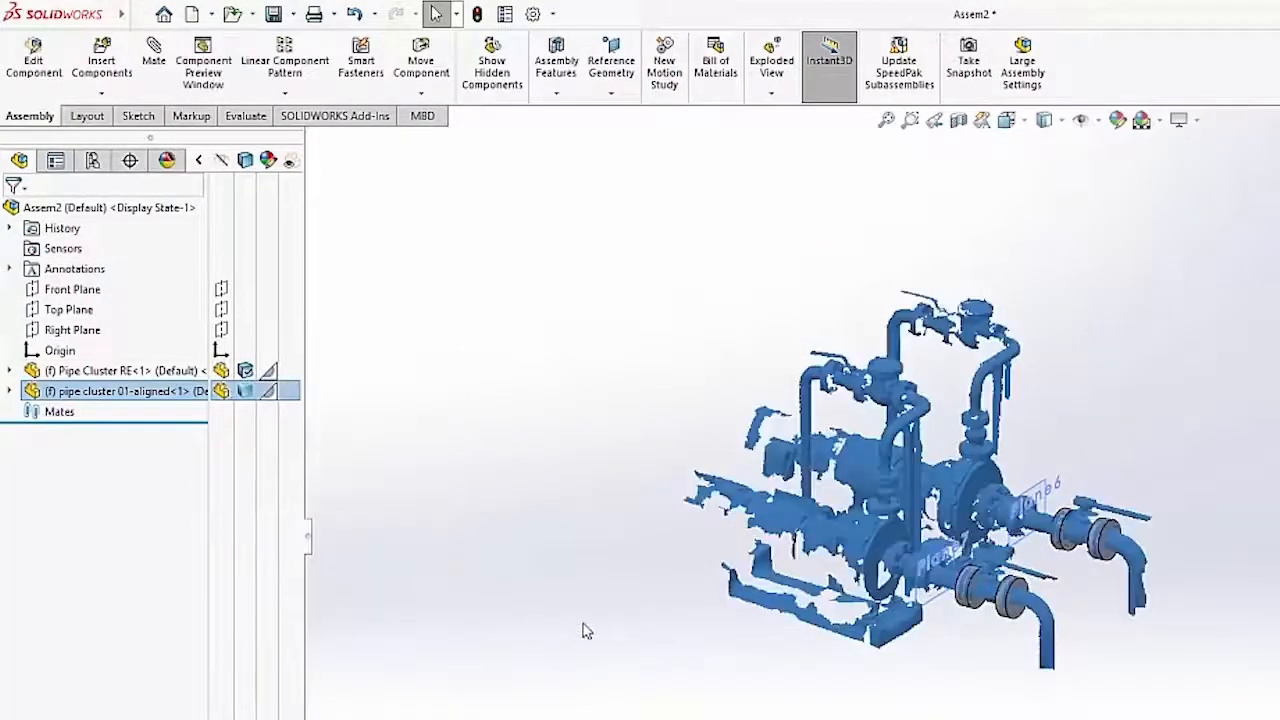